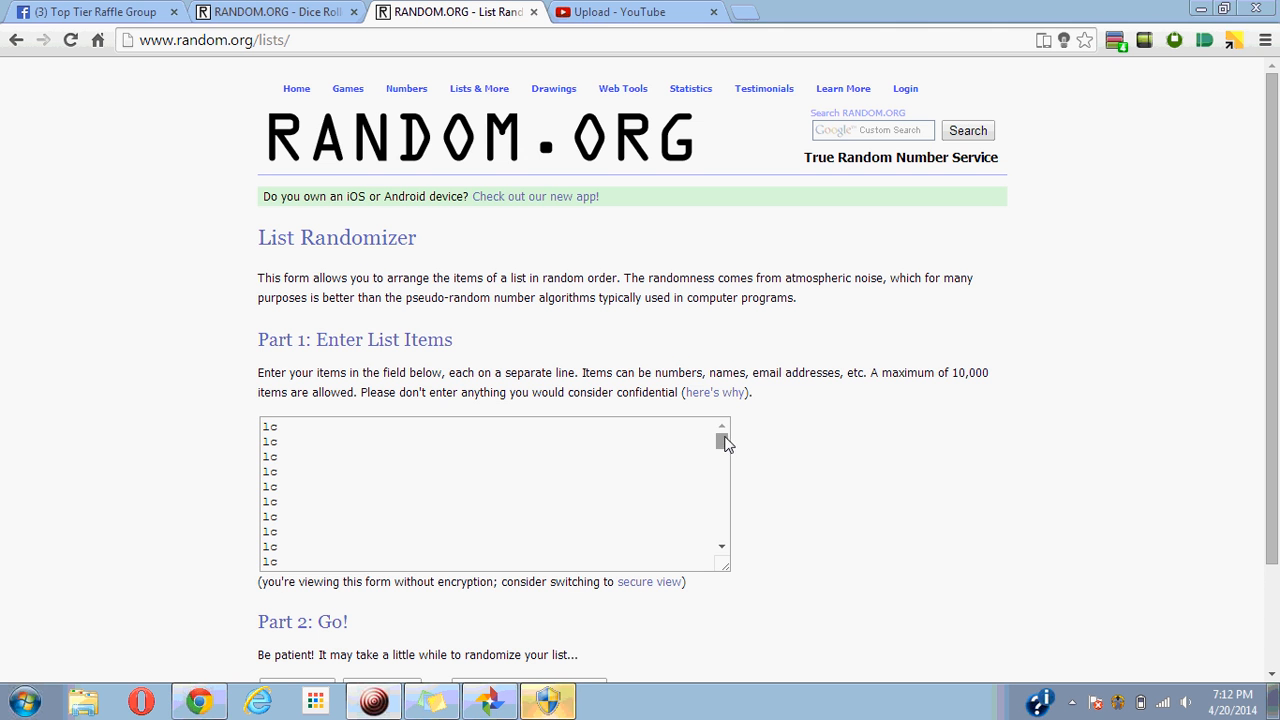
Open the raffle post in the Facebook group and scroll through the thread.
scroll(down, 3)
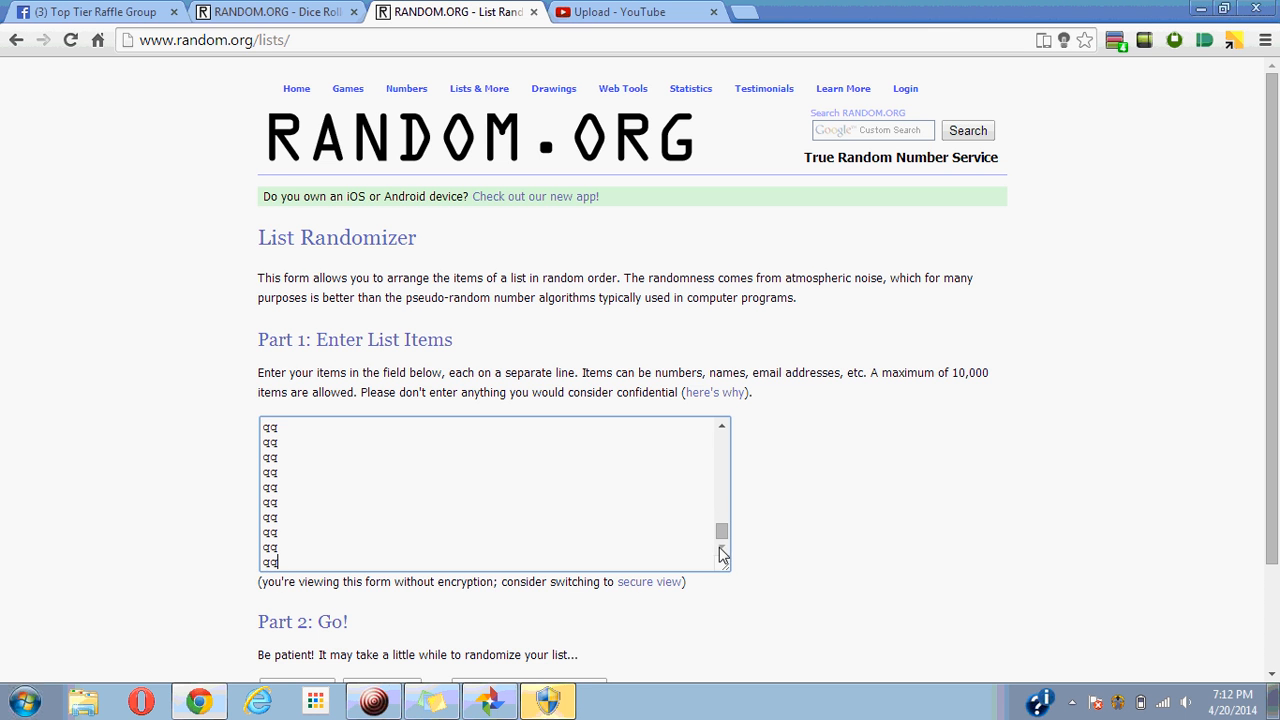
mouse_move(1273, 145)
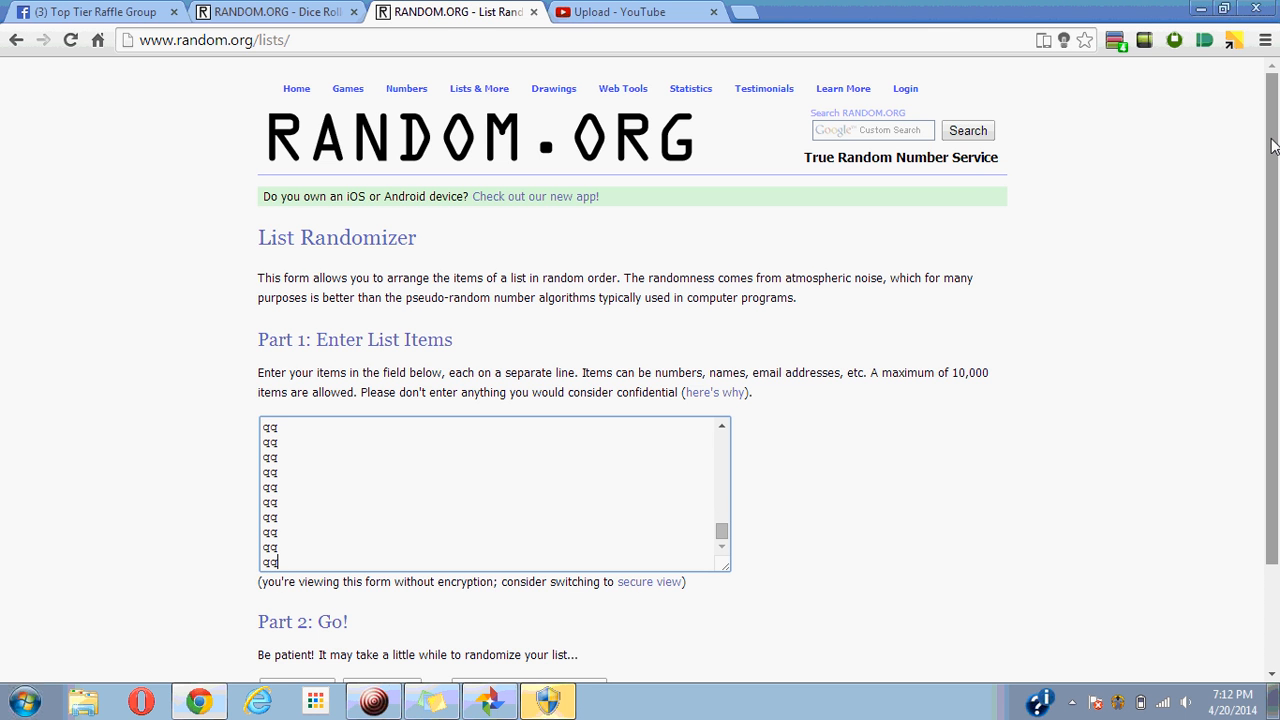
mouse_move(273, 53)
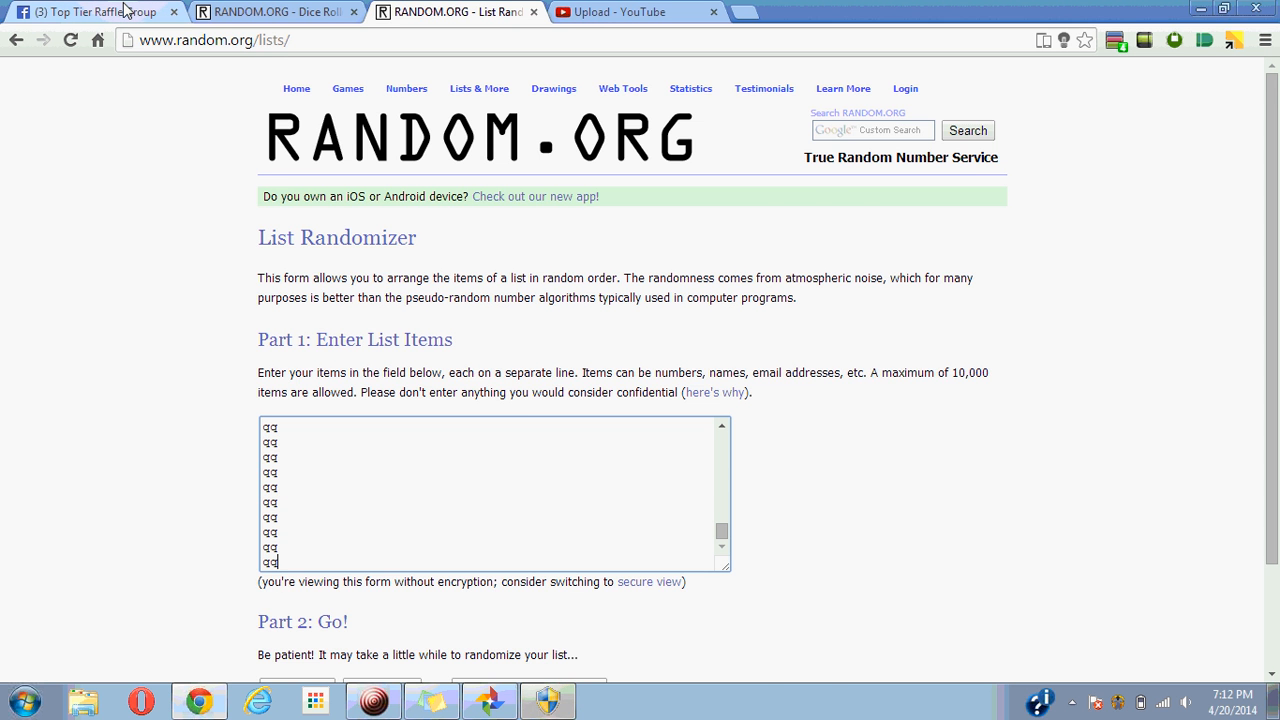
click(90, 11)
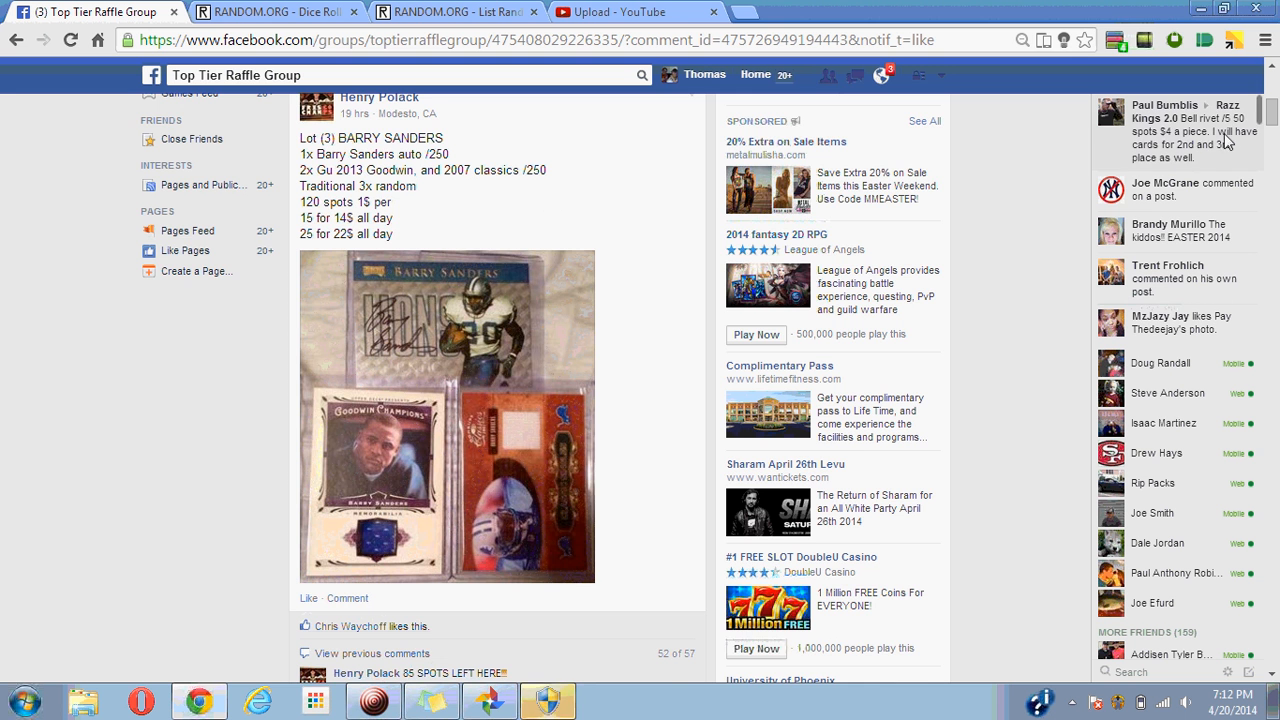
scroll(down, 3)
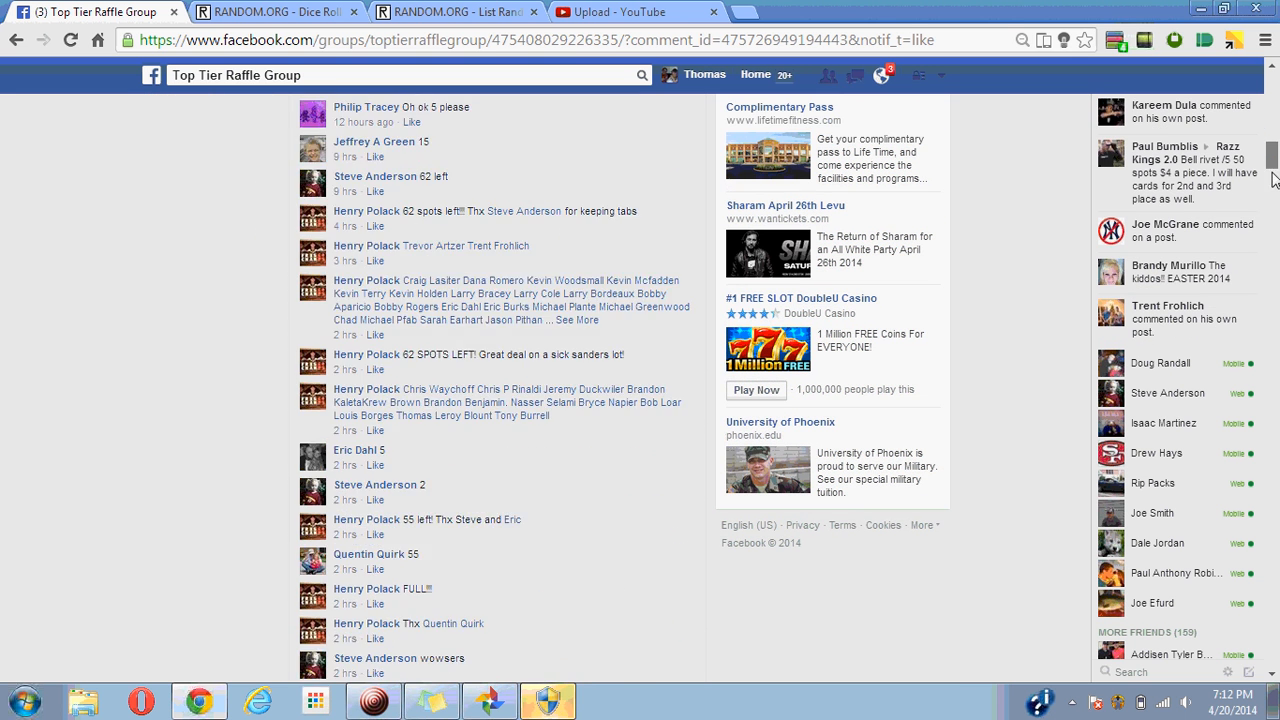
scroll(down, 3)
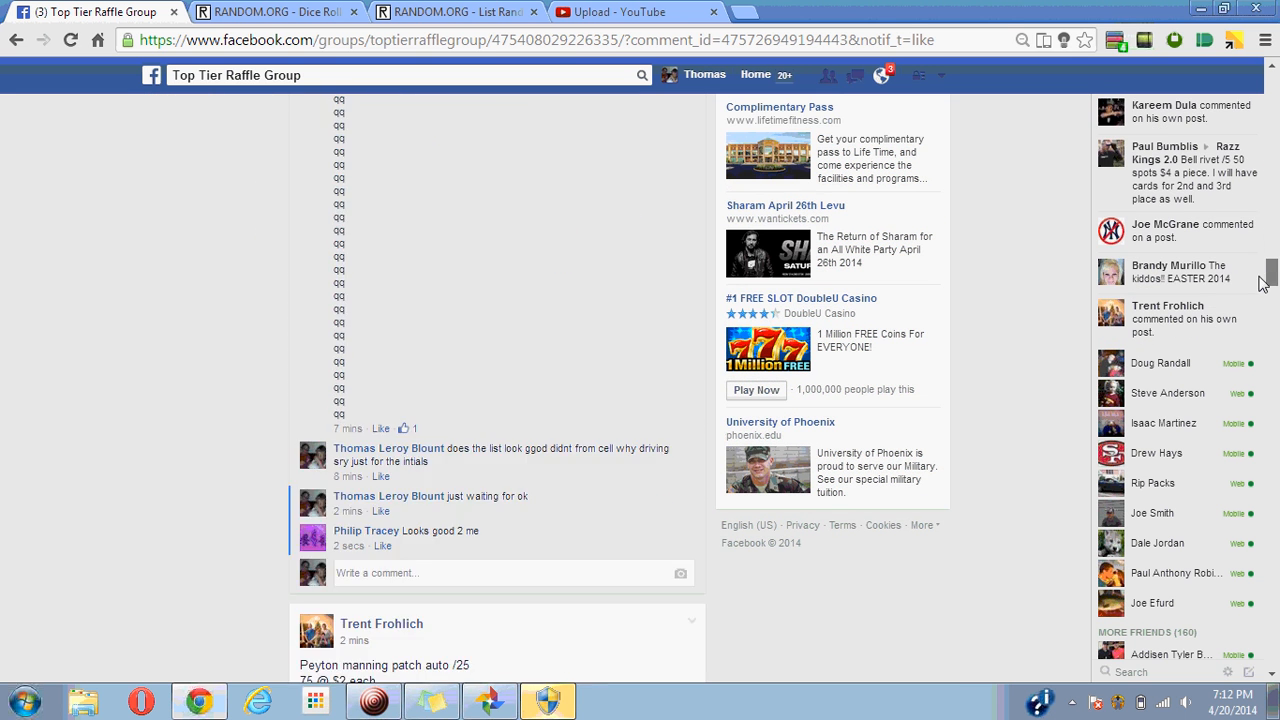
scroll(down, 3)
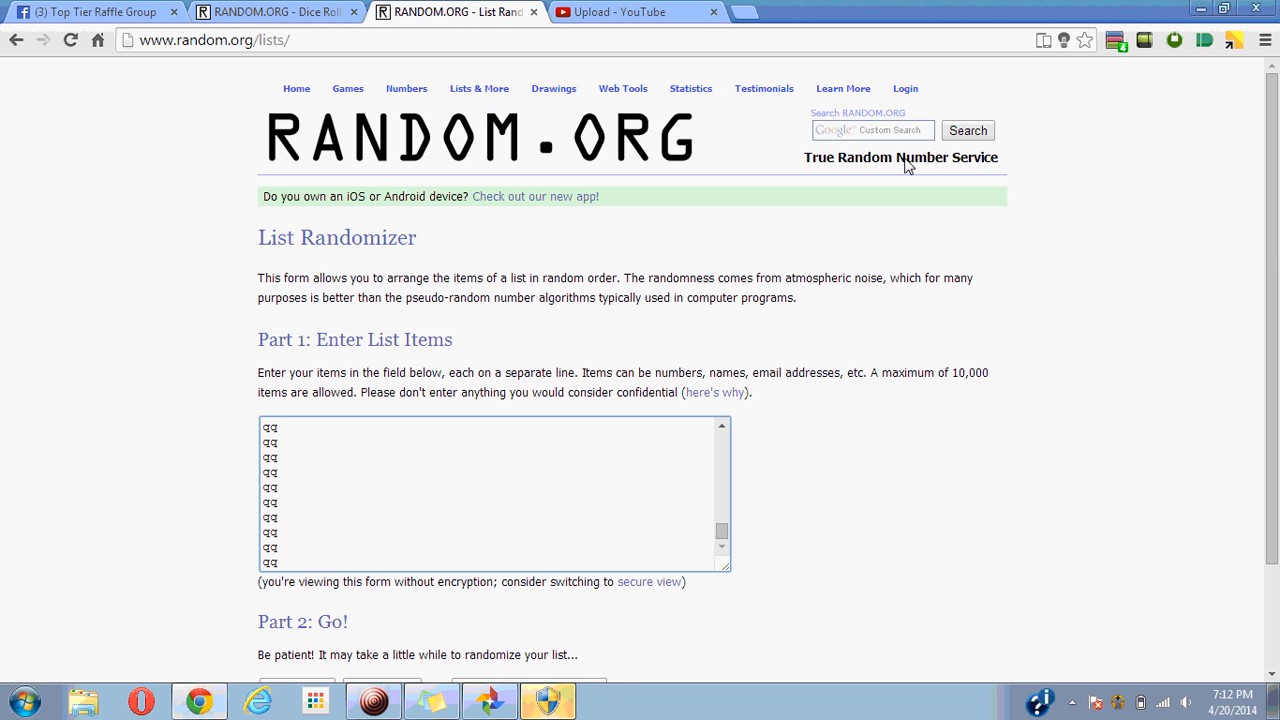
Shuffle the 120-entry raffle list three times, then return to the Facebook raffle post.
scroll(down, 3)
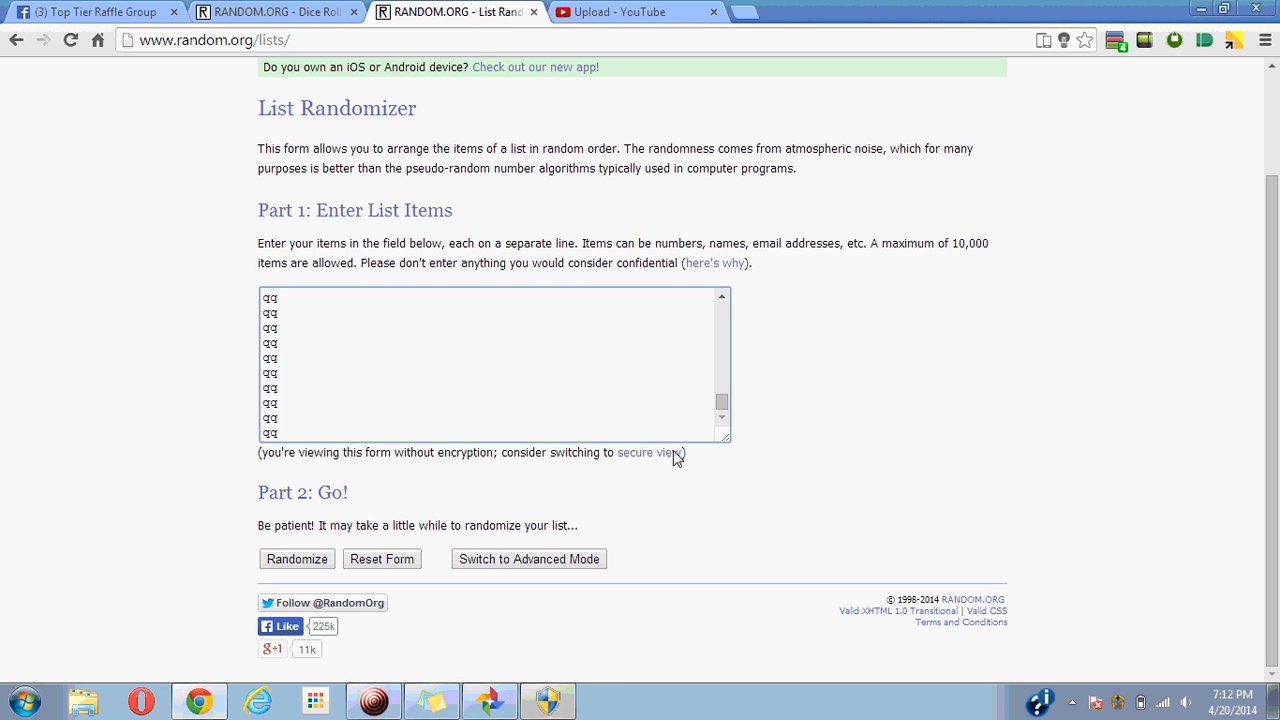
click(296, 559)
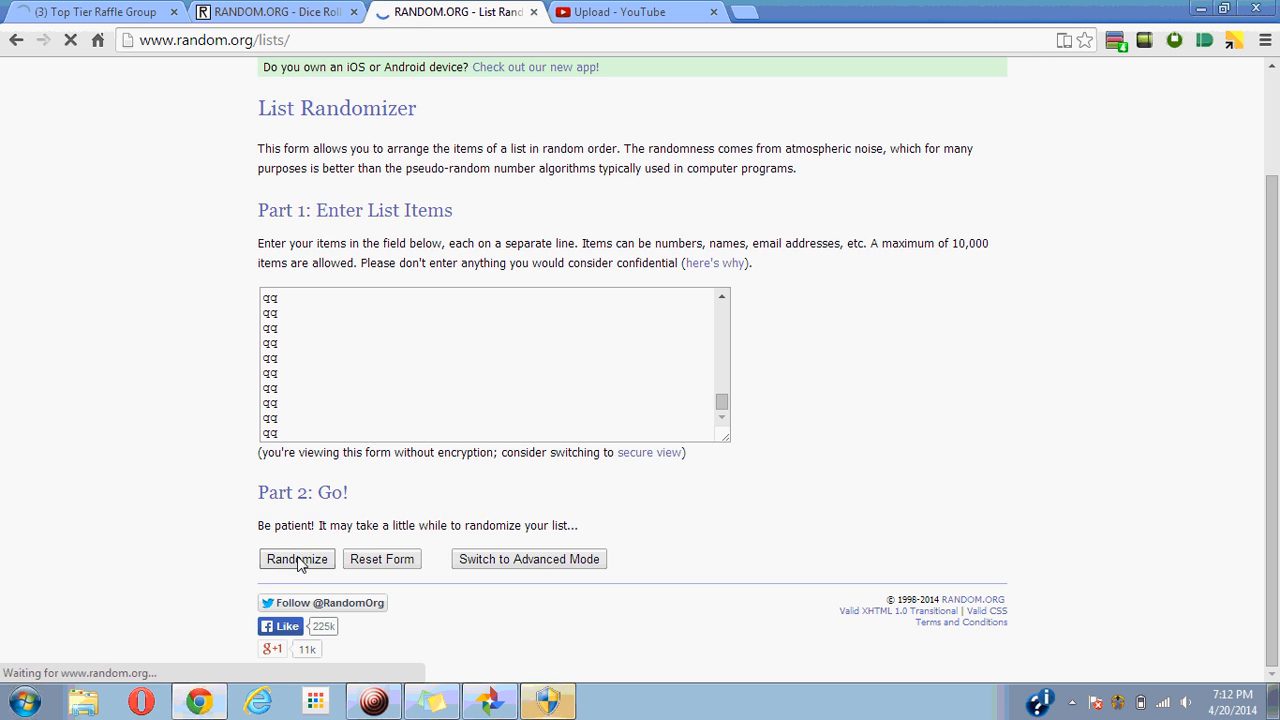
click(296, 559)
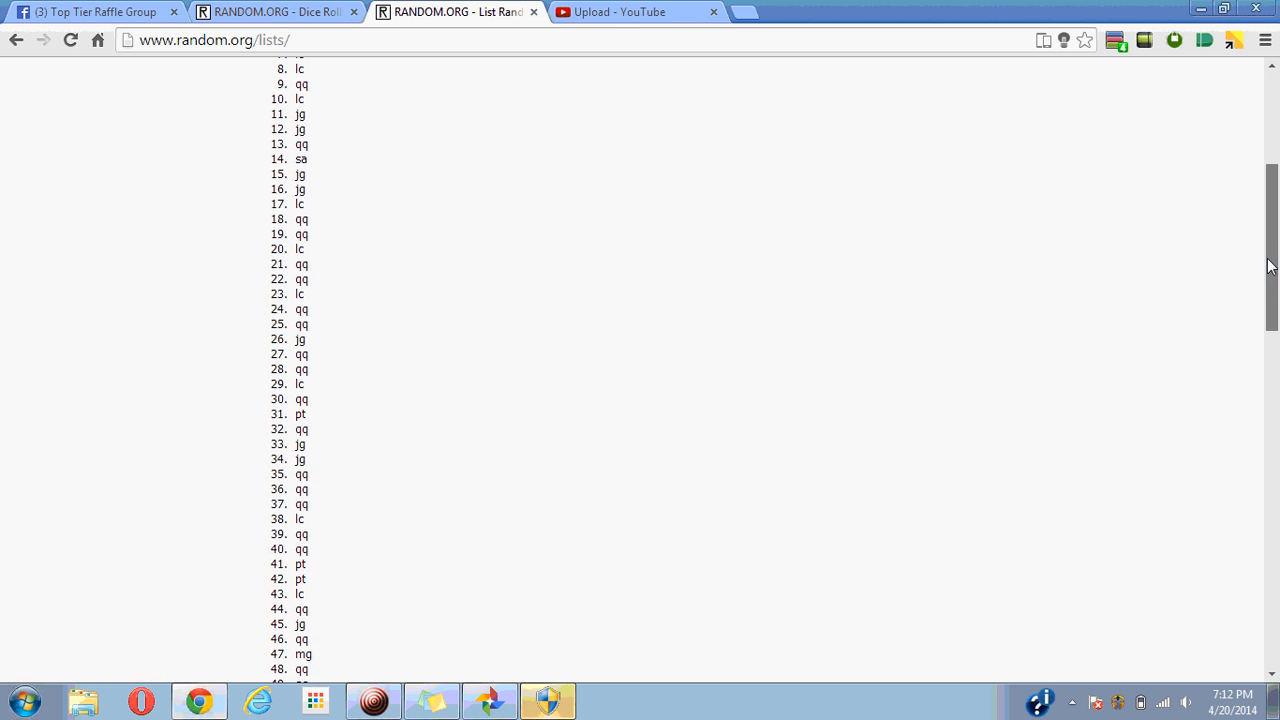
scroll(down, 3)
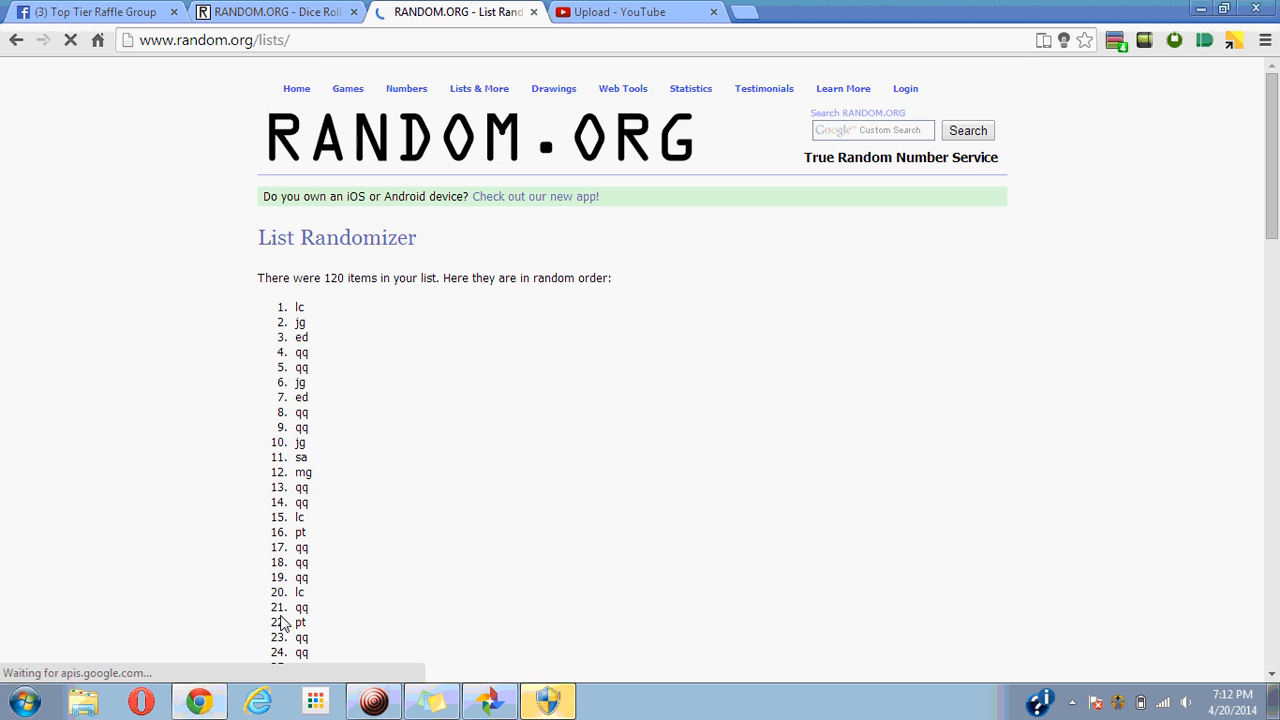
scroll(down, 3)
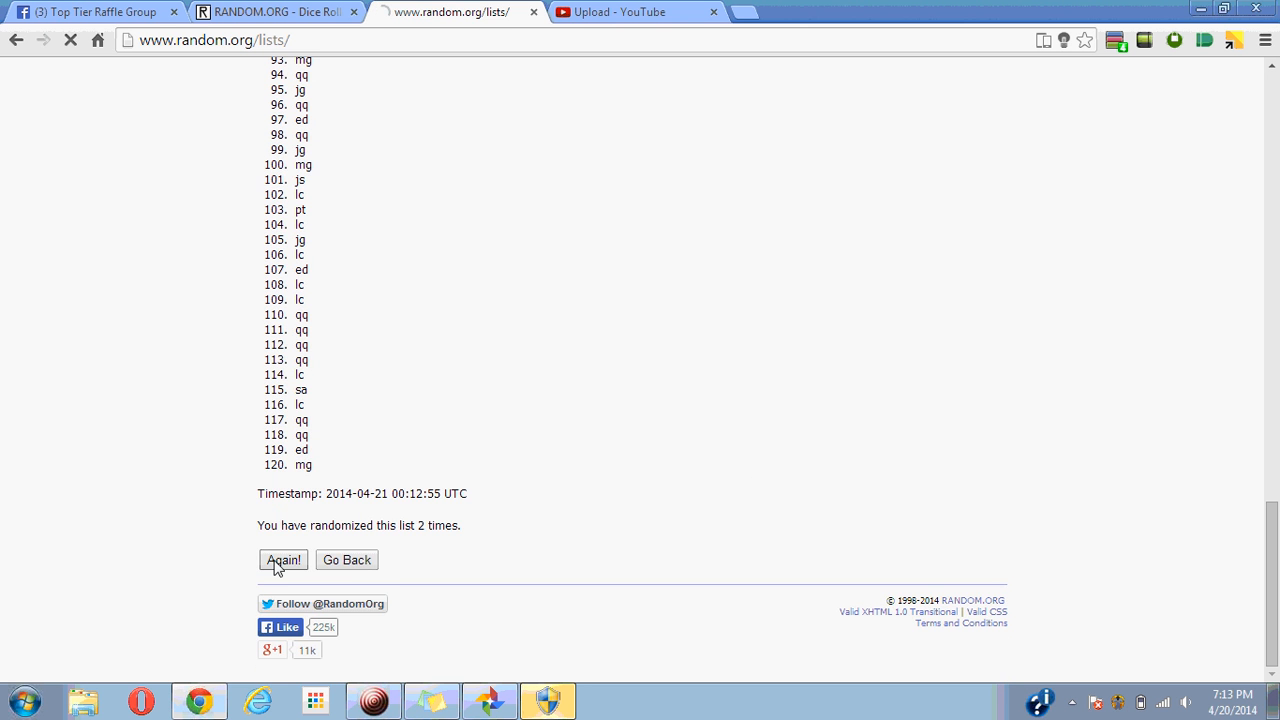
click(283, 560)
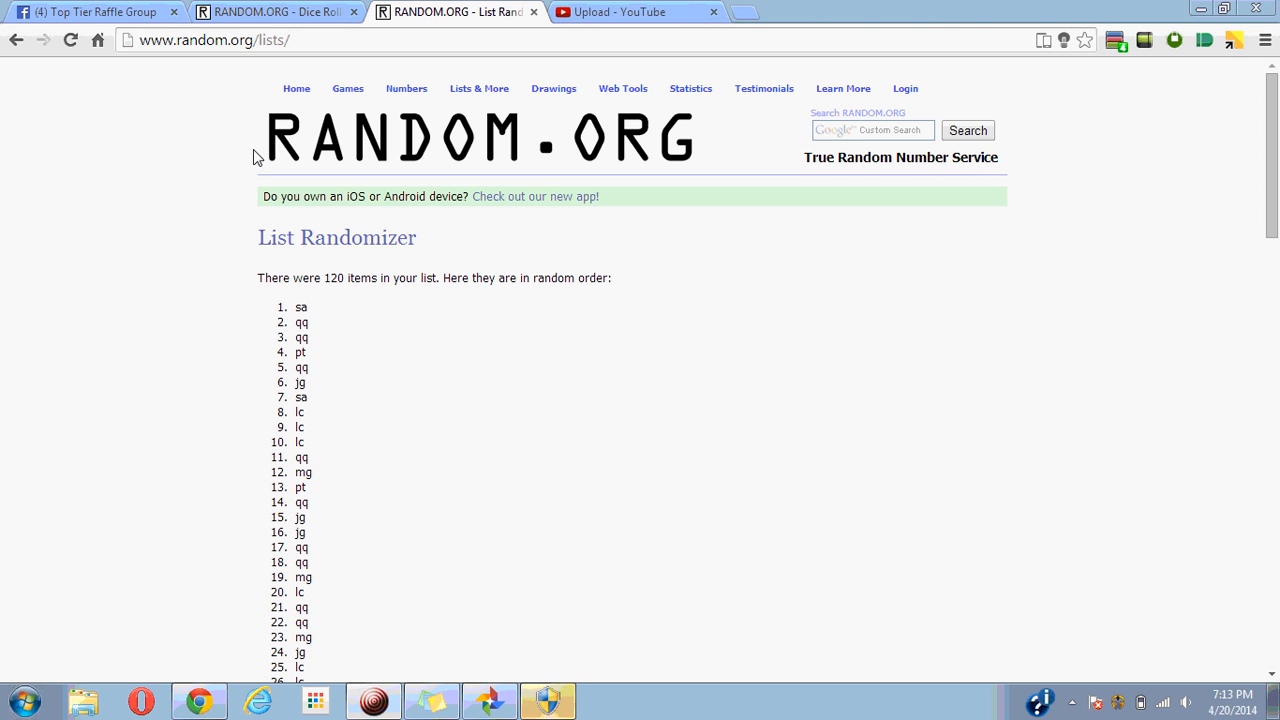
click(95, 11)
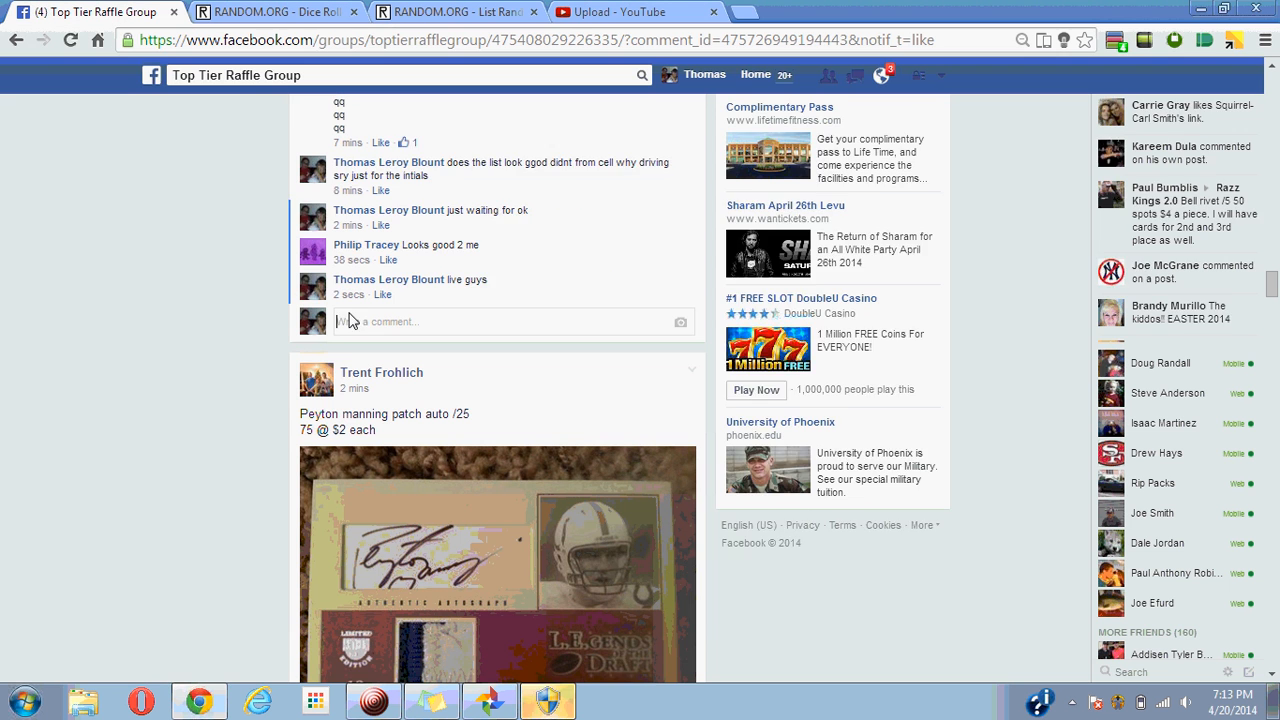